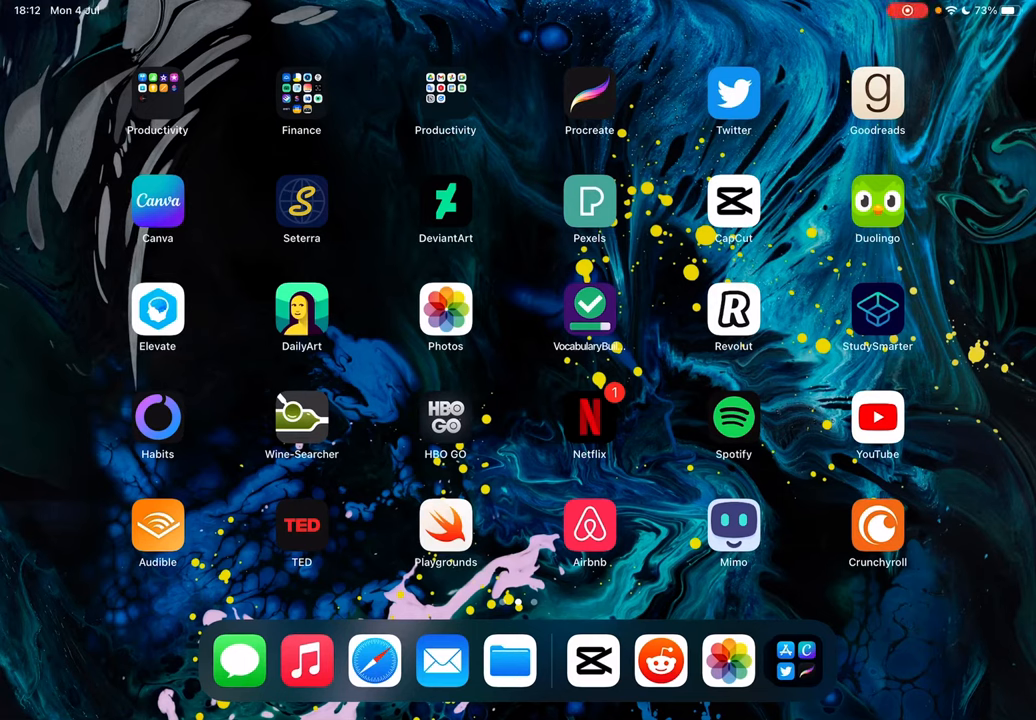
Launch CapCut and open the drone video project in the editor.
{"action": "left_click", "coordinate": [732, 200]}
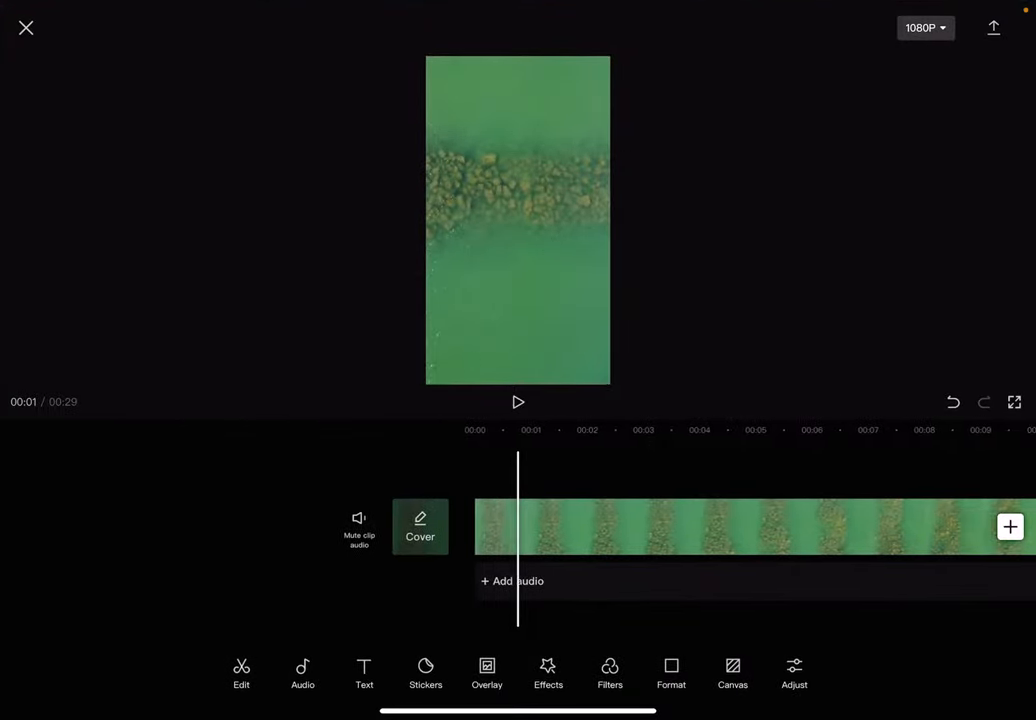
Preview the vertical drone clip by playing it through, then stop playback.
{"action": "left_click", "coordinate": [518, 400]}
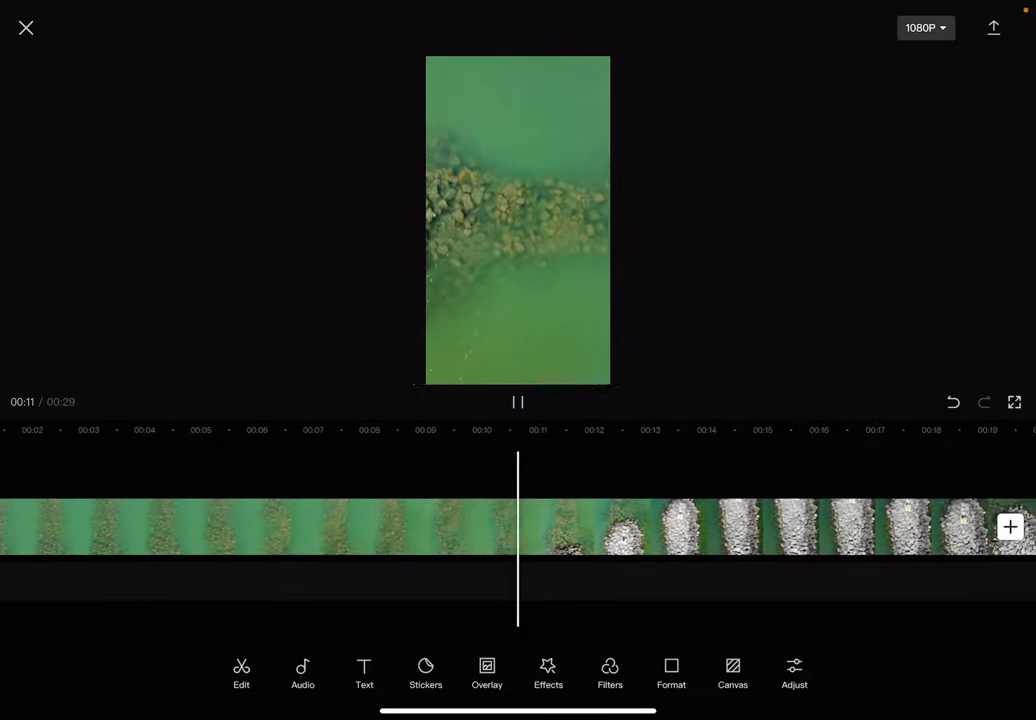
{"action": "left_click", "coordinate": [518, 402]}
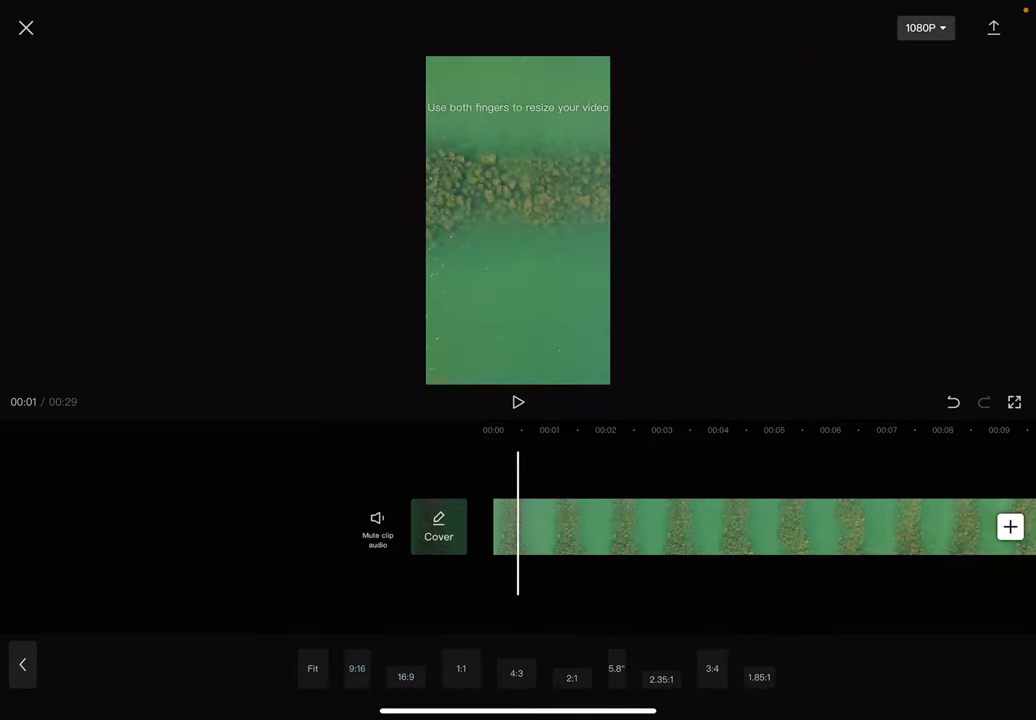
Switch the video frame to the 16:9 landscape aspect ratio.
{"action": "left_click", "coordinate": [404, 668]}
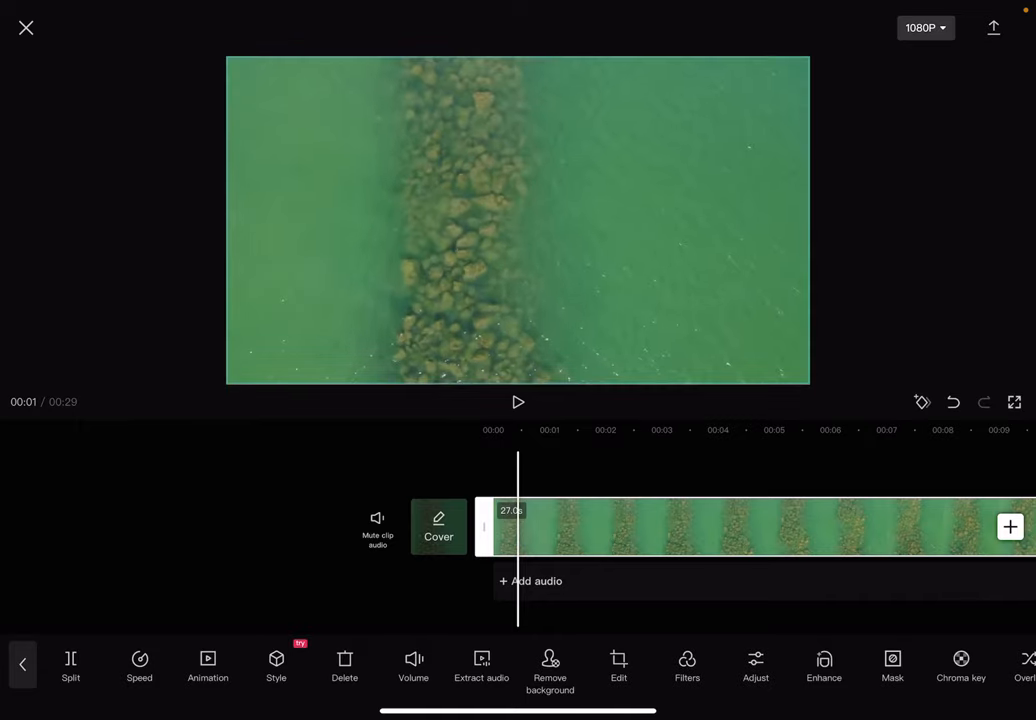
{"action": "left_click", "coordinate": [518, 400]}
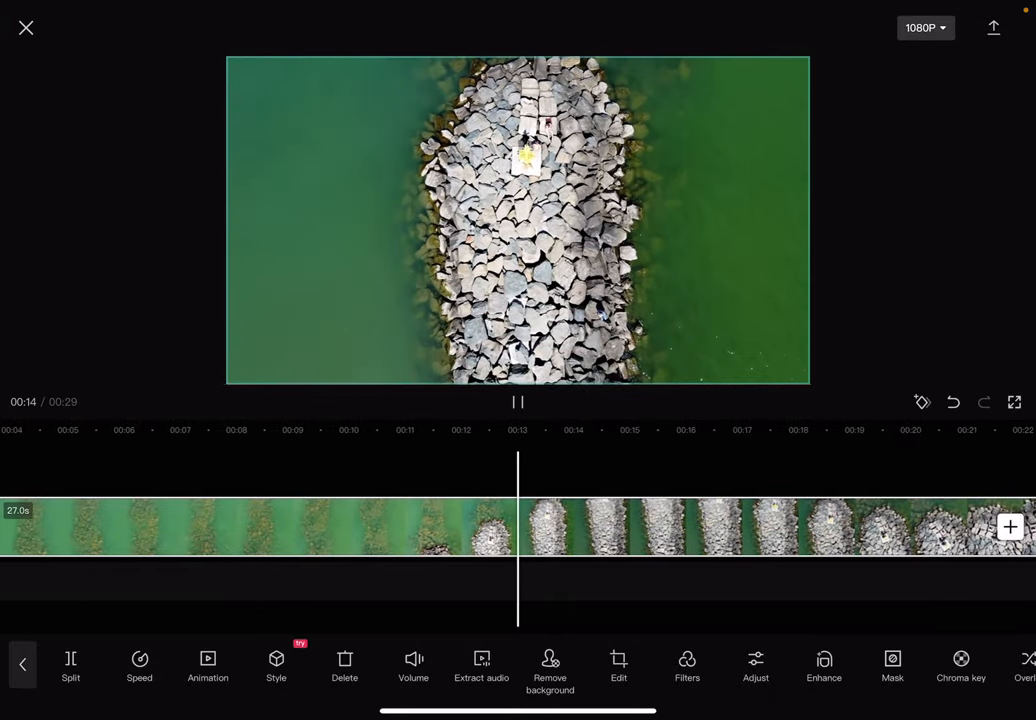
{"action": "left_click", "coordinate": [518, 402]}
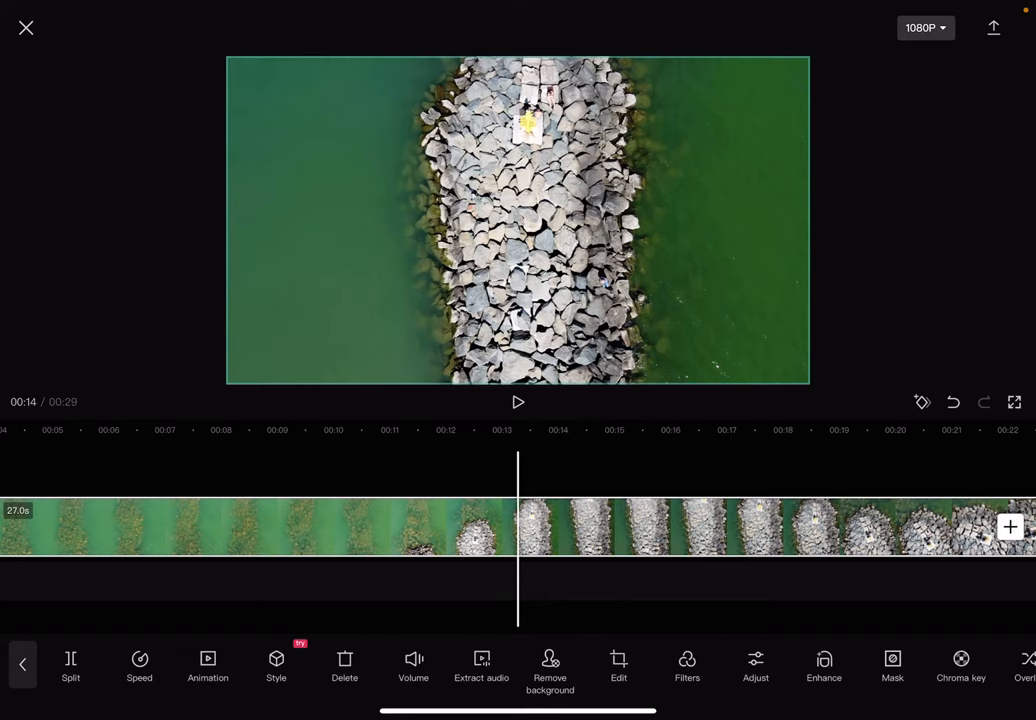